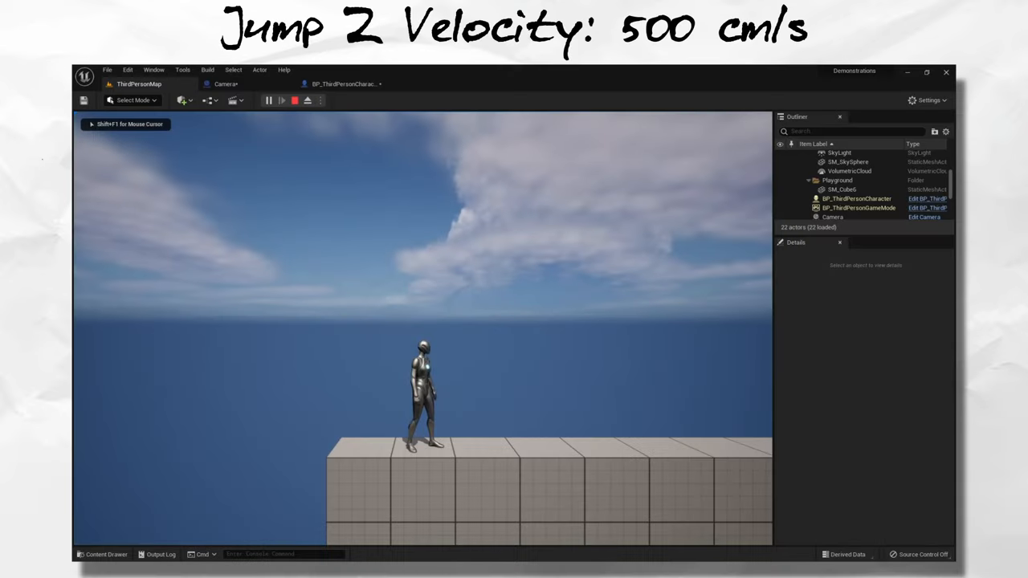
Step: Make the third-person character jump off the block platform during play
key(space)
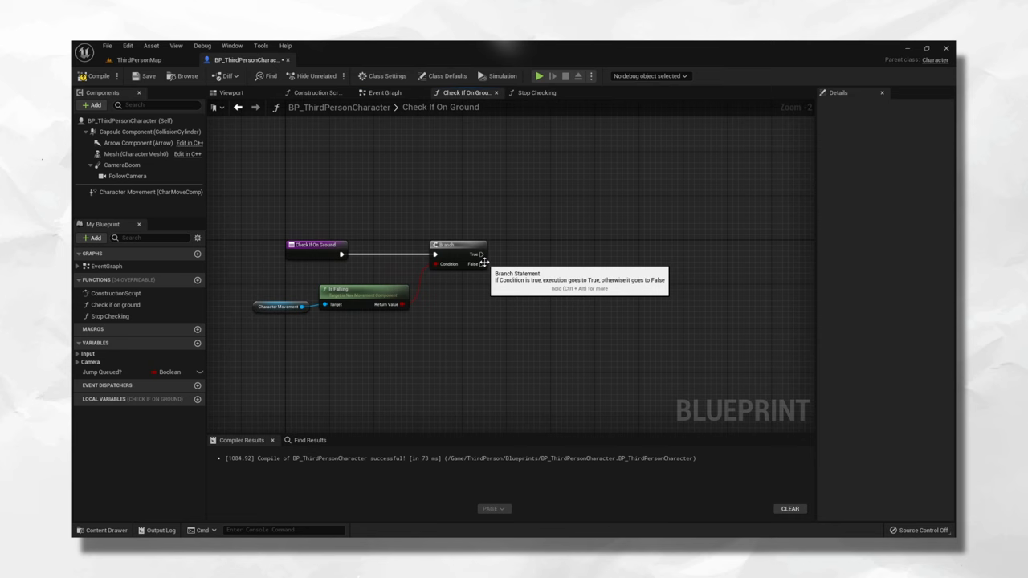
Step: Wire a follow-up node from the Branch output, then play-test the buffered jump
drag(482, 264, 527, 313)
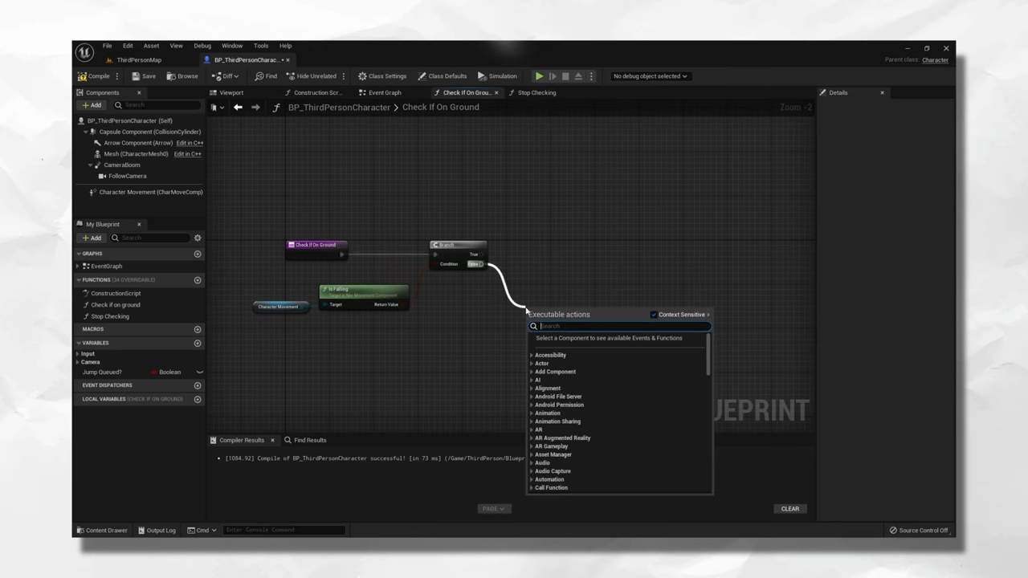
click(549, 325)
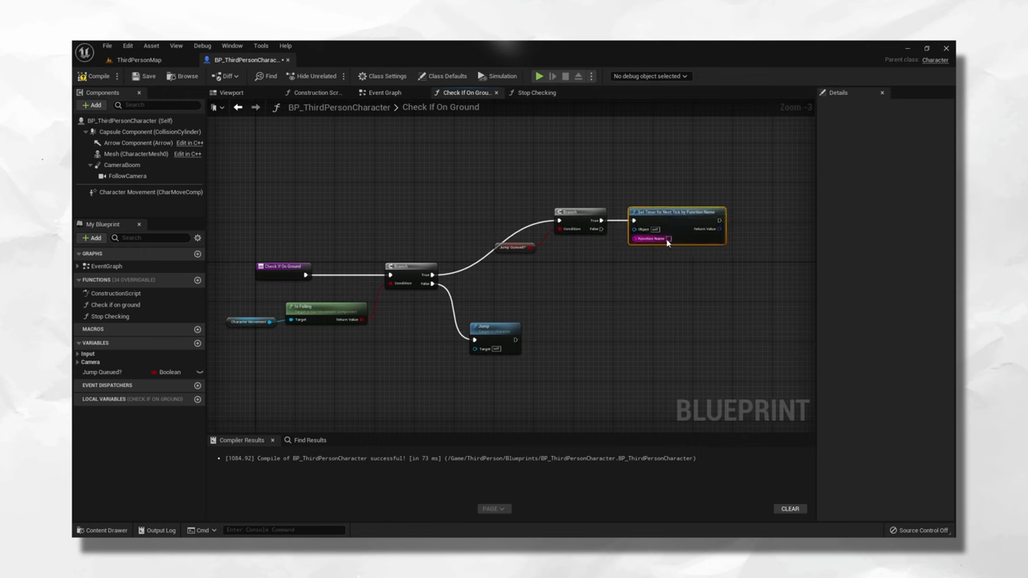
click(539, 76)
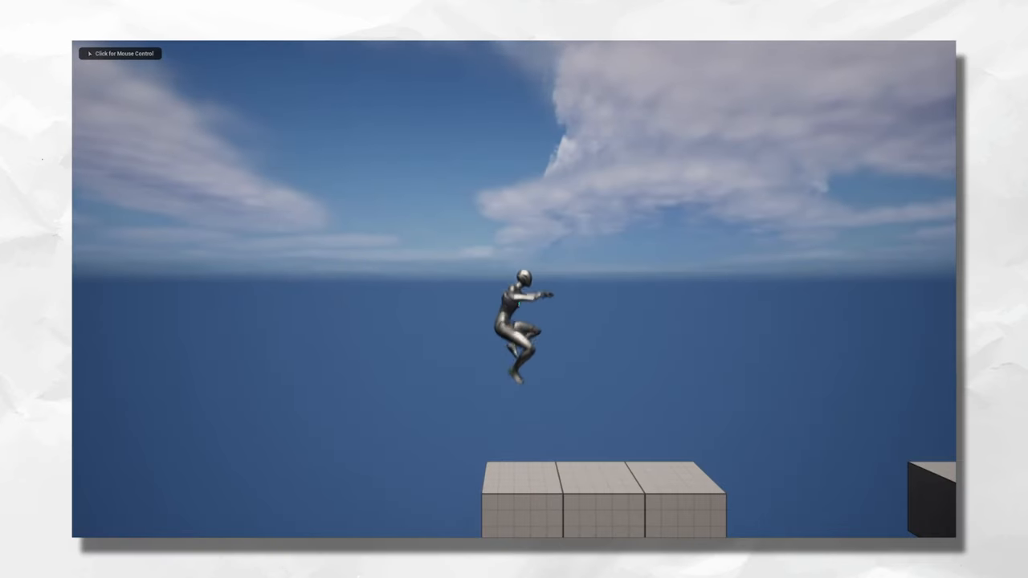